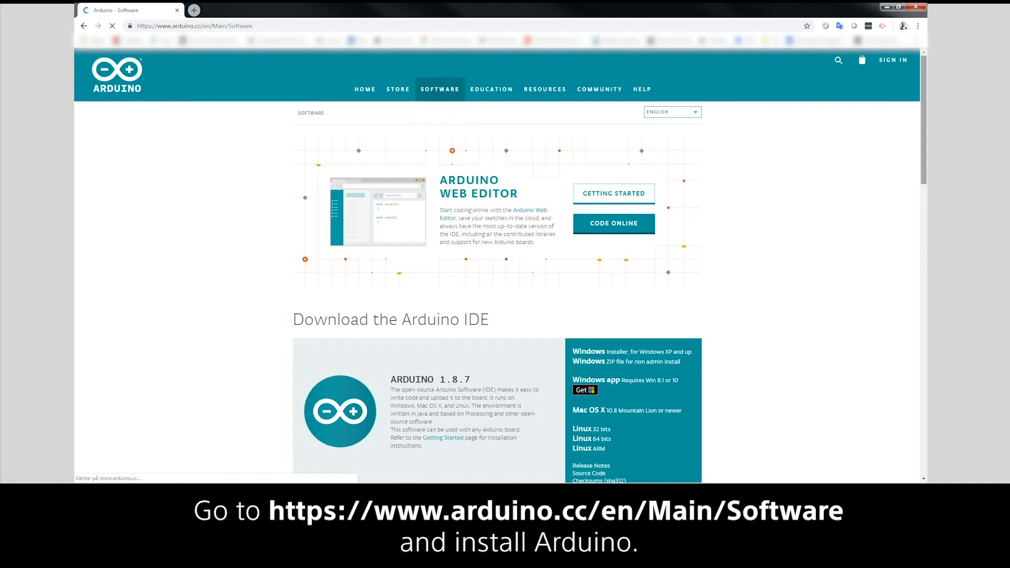
Step: Download the Arduino 1.8.7 Windows package via JUST DOWNLOAD, skipping the donation
scroll("down", 3)
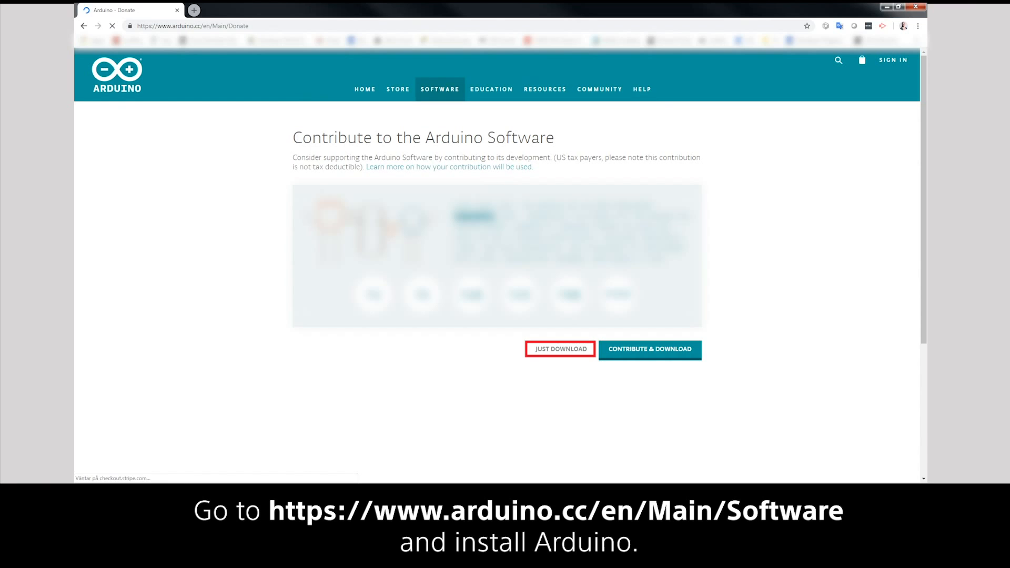
left_click(560, 348)
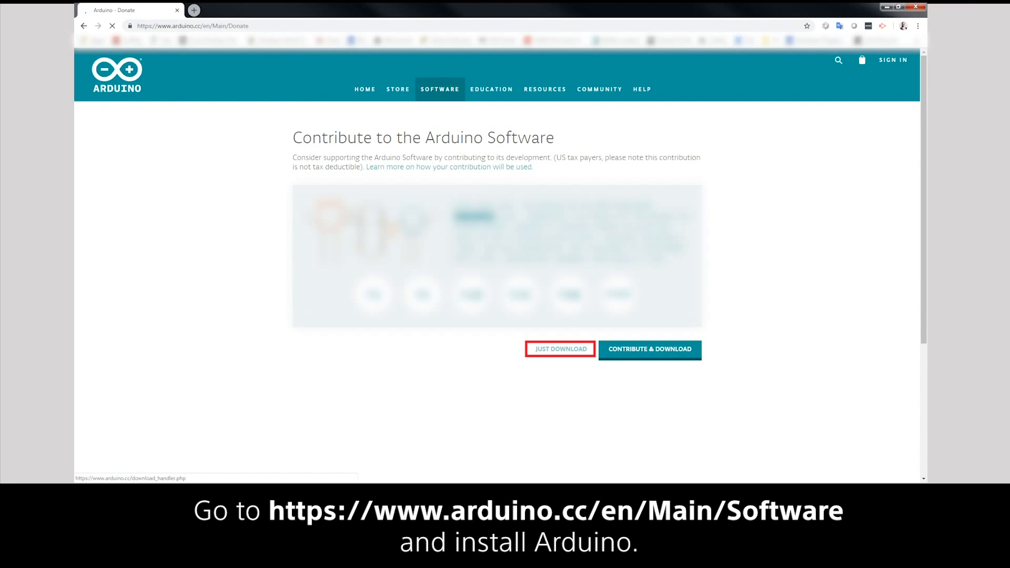
left_click(561, 348)
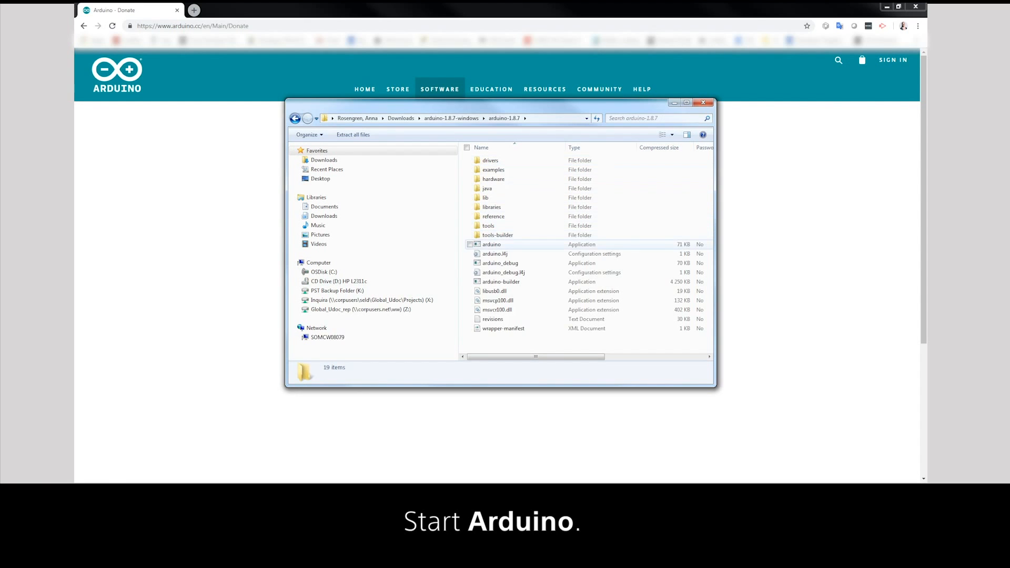
Step: Start the arduino application from the extracted arduino-1.8.7 folder
double_click(492, 244)
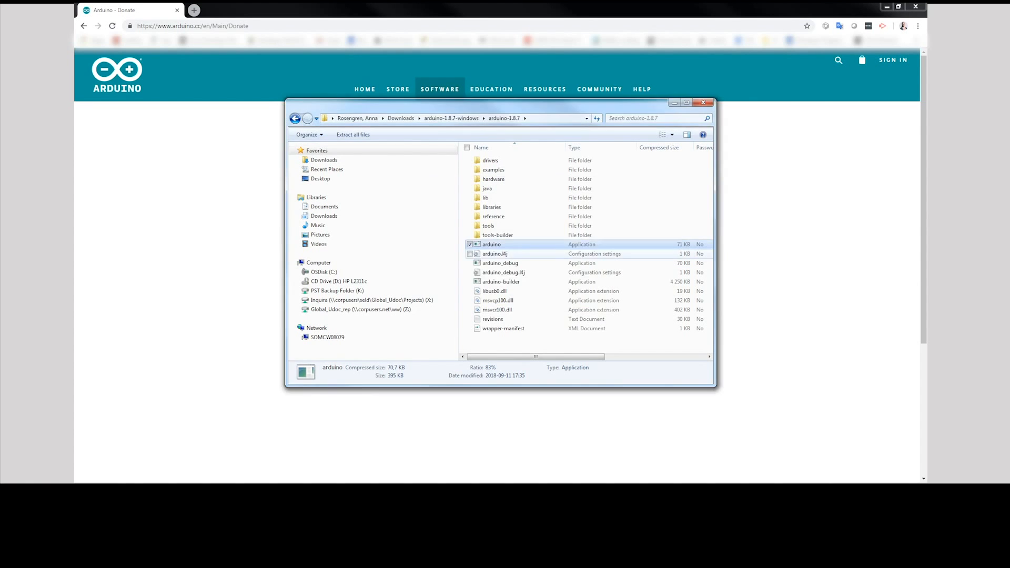
double_click(491, 244)
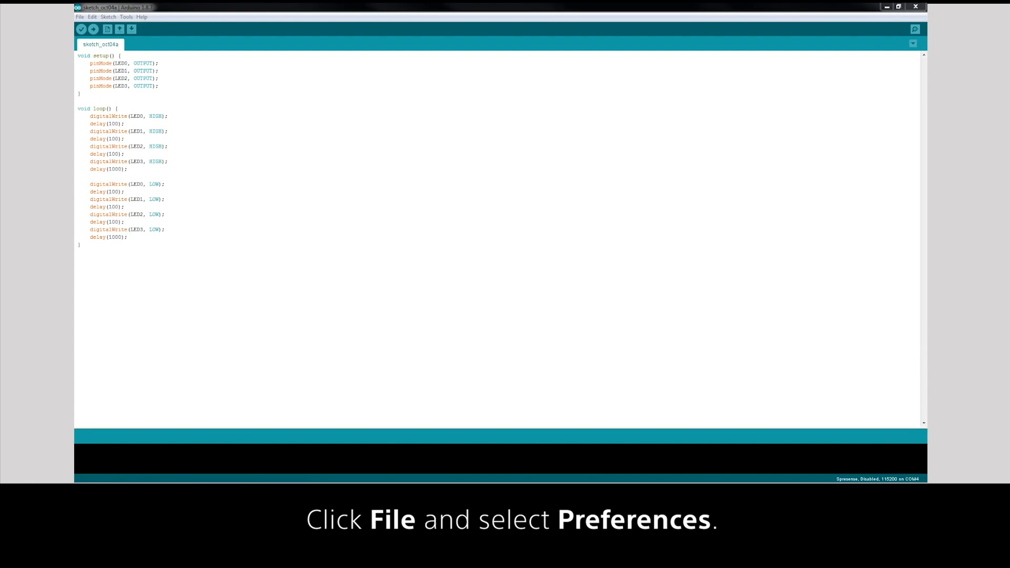
Step: Enter the Spresense package URL into Additional Boards Manager URLs in File > Preferences
left_click(77, 17)
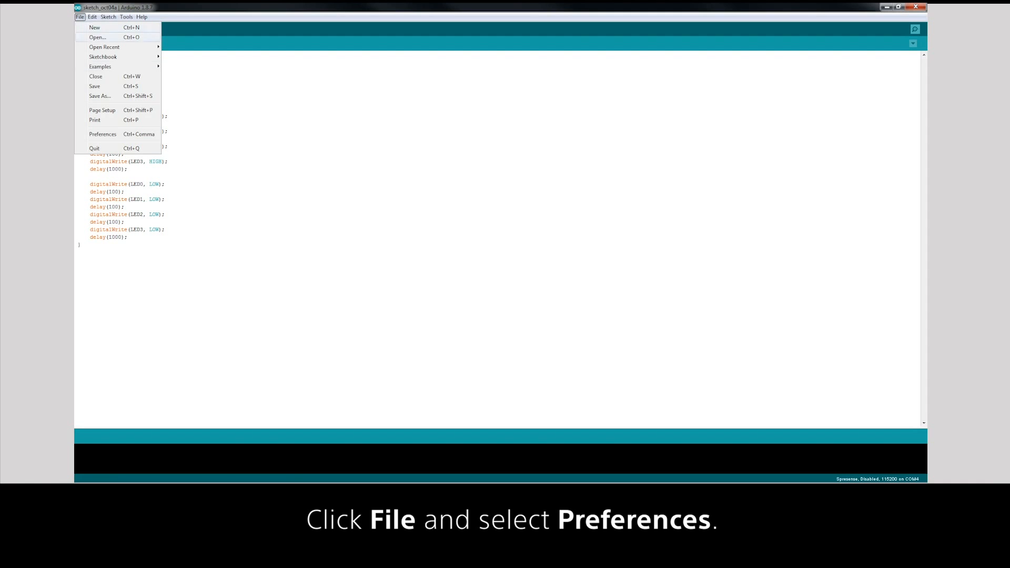
left_click(103, 135)
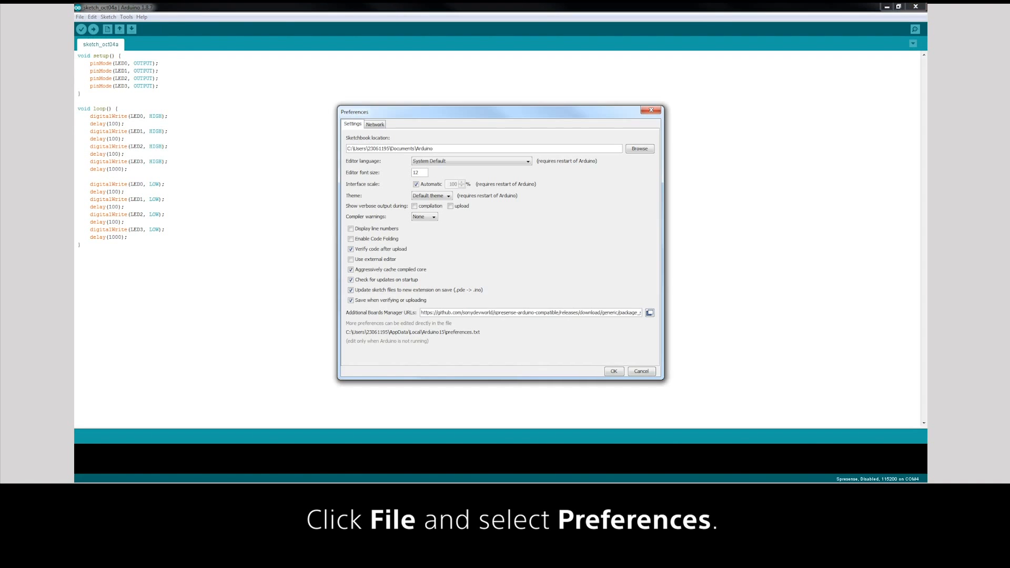
type("https://git")
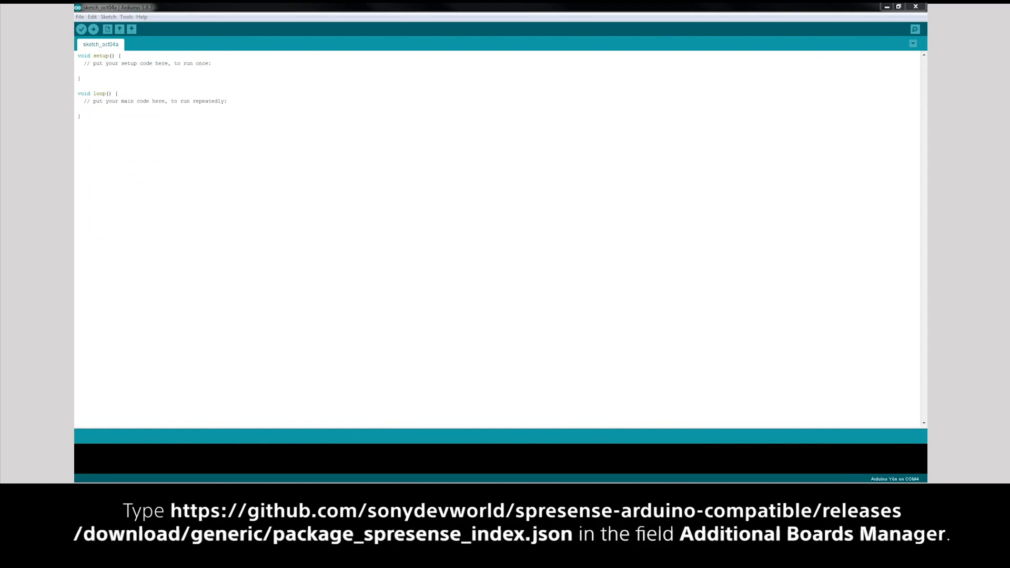
Step: Search 'spr' in Boards Manager and install the Spresense Reference Board package
left_click(128, 17)
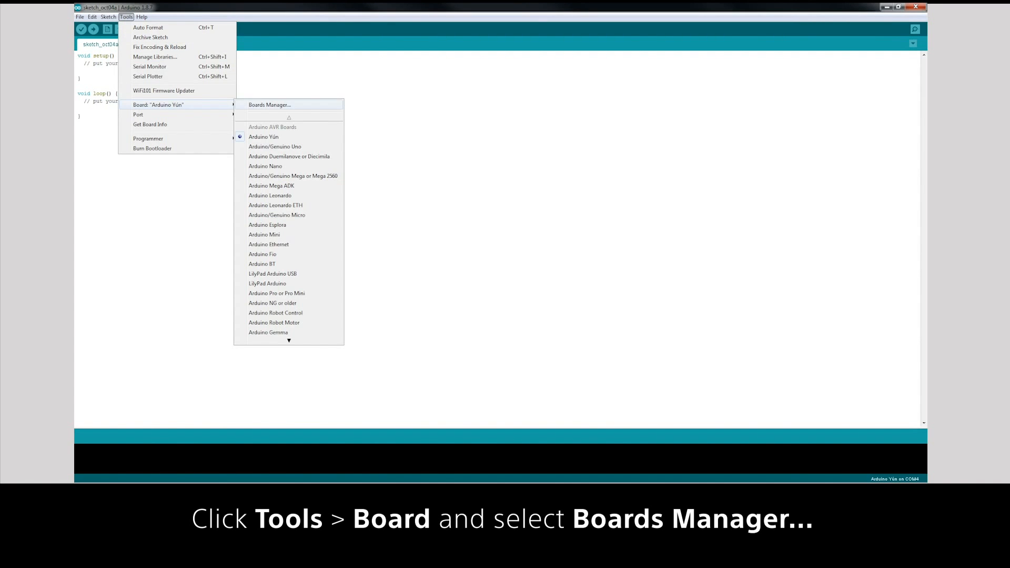
left_click(268, 104)
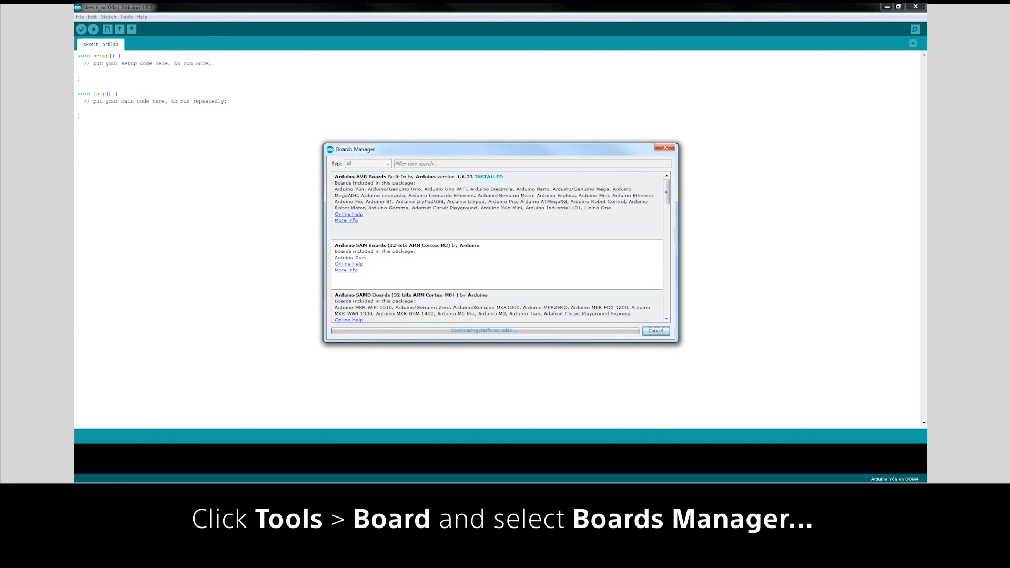
type("spre")
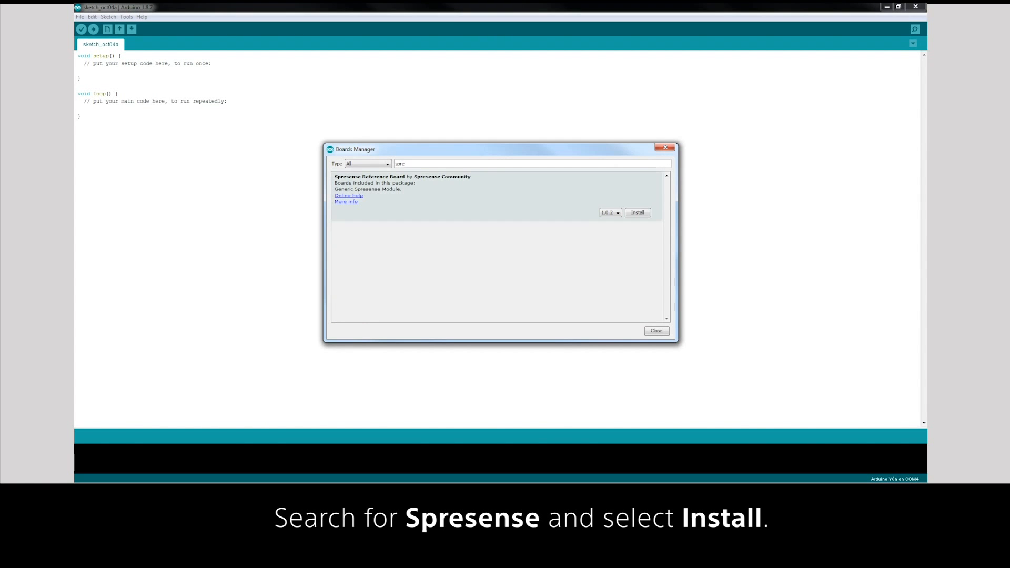
left_click(638, 212)
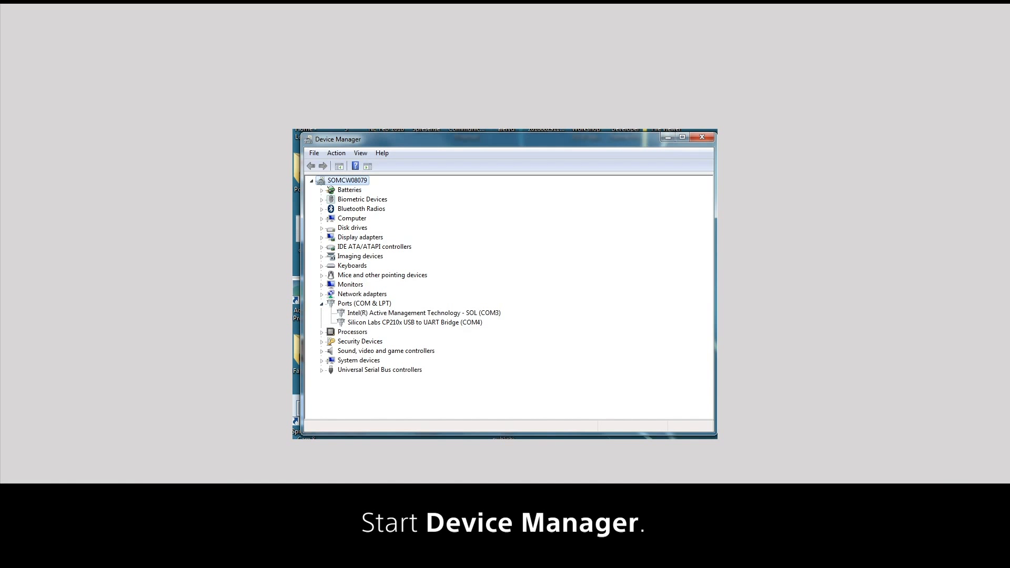
Step: Expand Ports in Device Manager to find the CP210x bridge on COM4
left_click(415, 323)
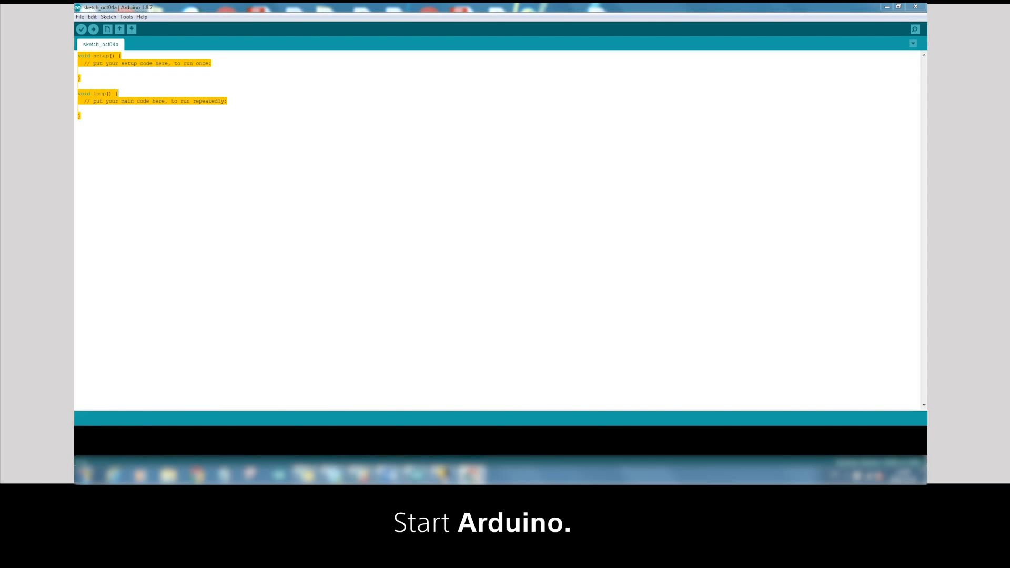
Step: Select Spresense as the board, COM4 as the port, and the firmware updater programmer
left_click(124, 17)
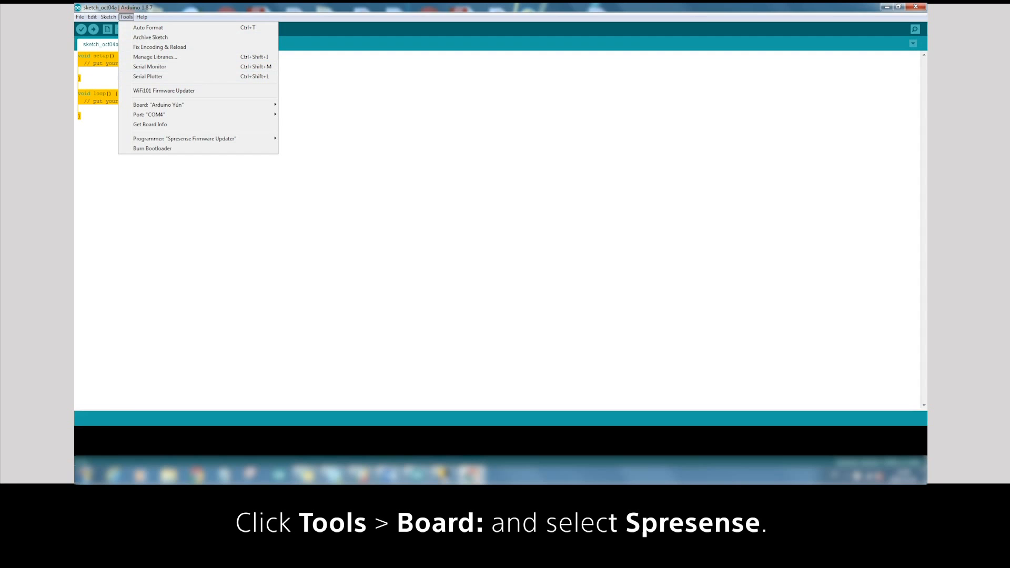
left_click(158, 104)
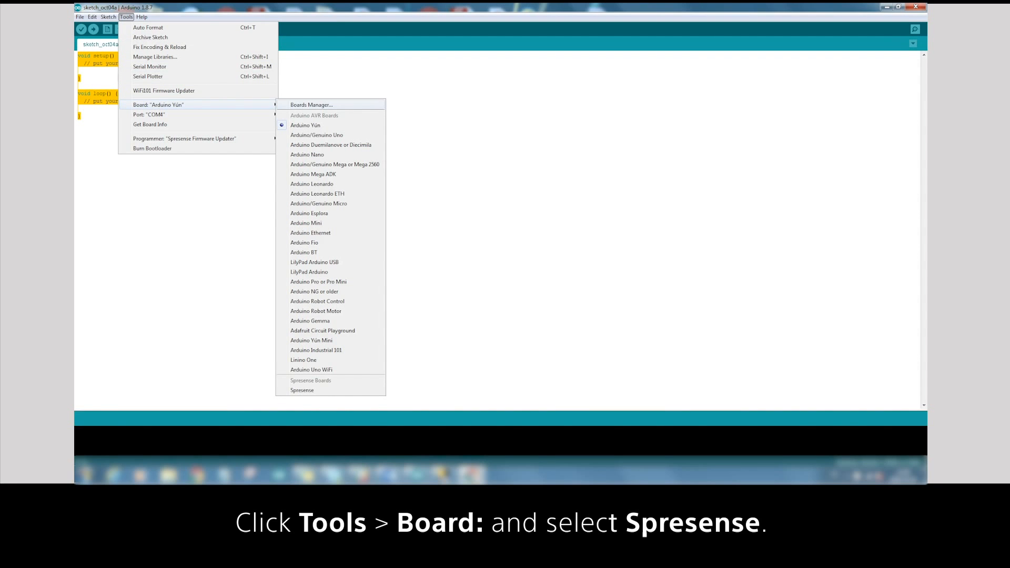
mouse_move(302, 389)
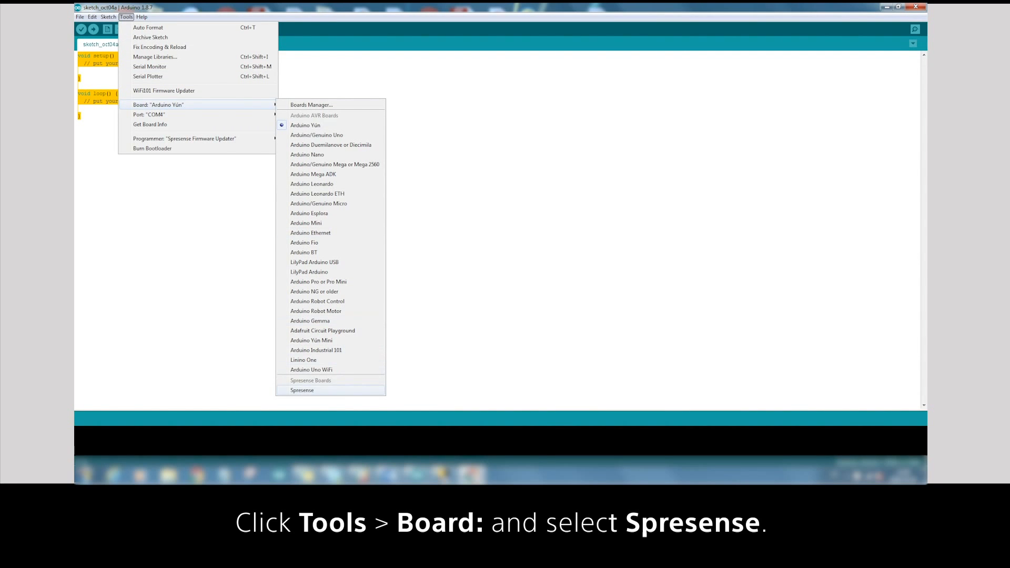
left_click(302, 389)
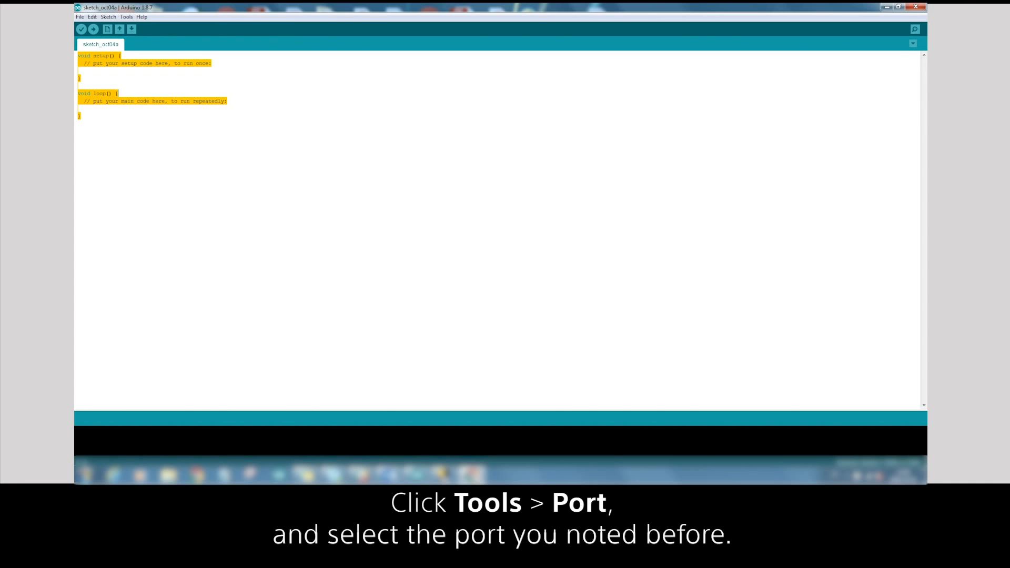
left_click(127, 17)
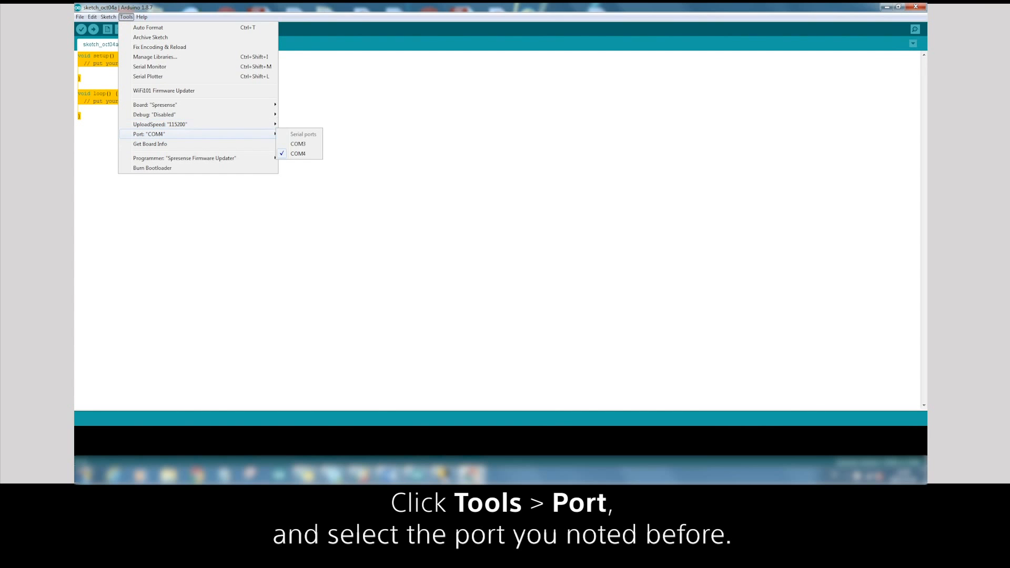
left_click(298, 154)
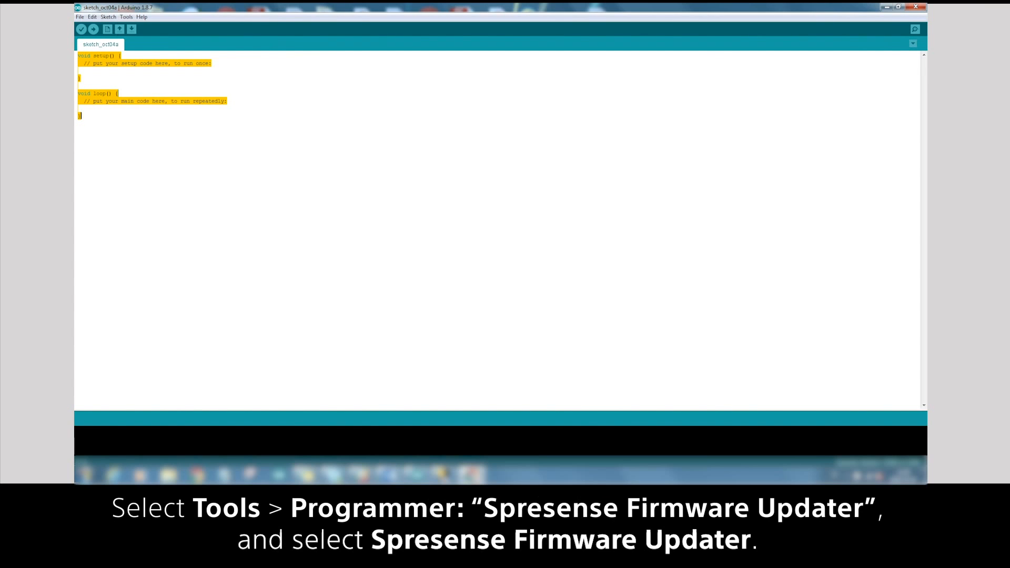
left_click(120, 17)
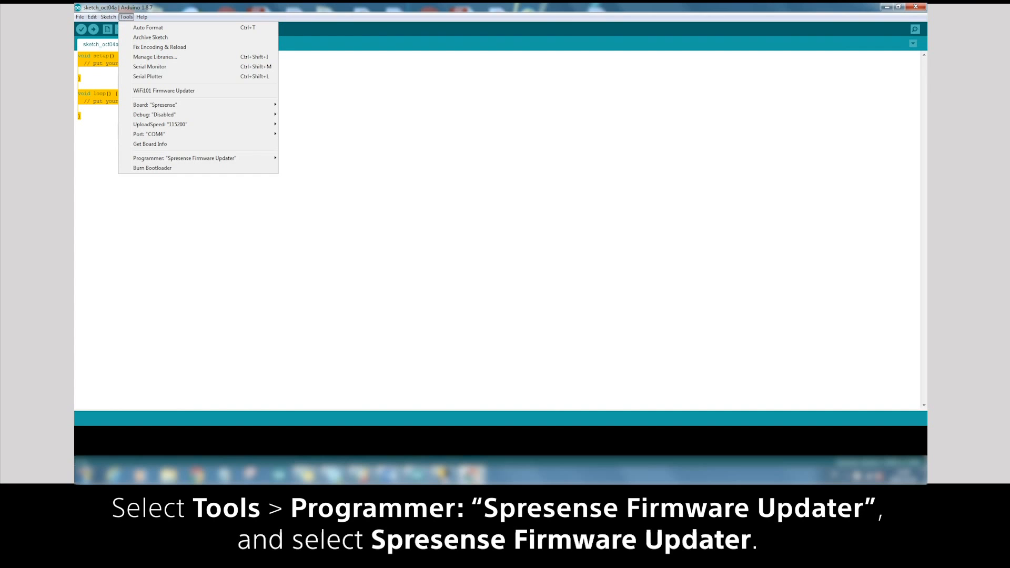
left_click(185, 158)
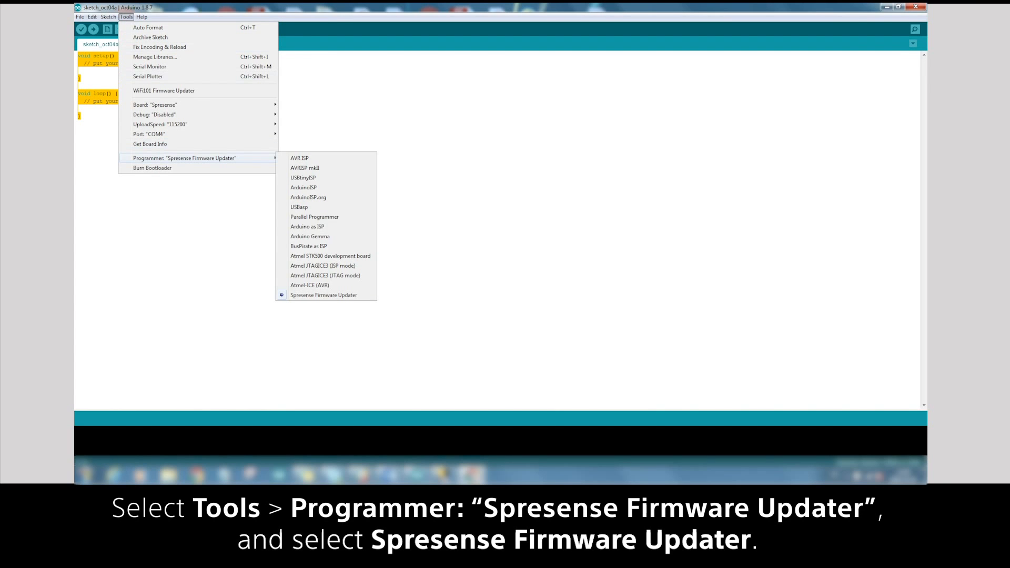
mouse_move(309, 236)
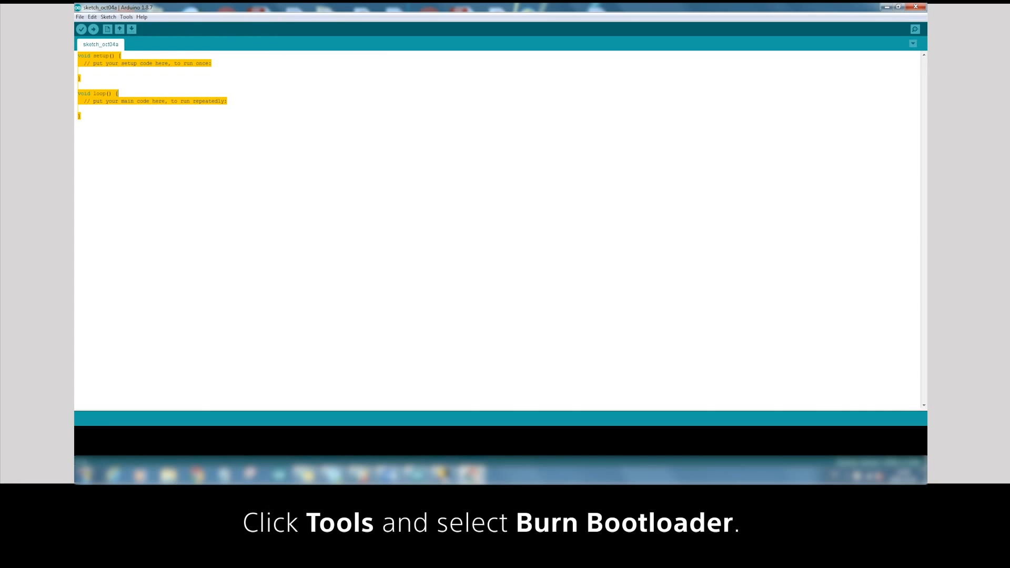
Step: Burn the bootloader and go to the Spresense firmware download page from the updater window
left_click(130, 17)
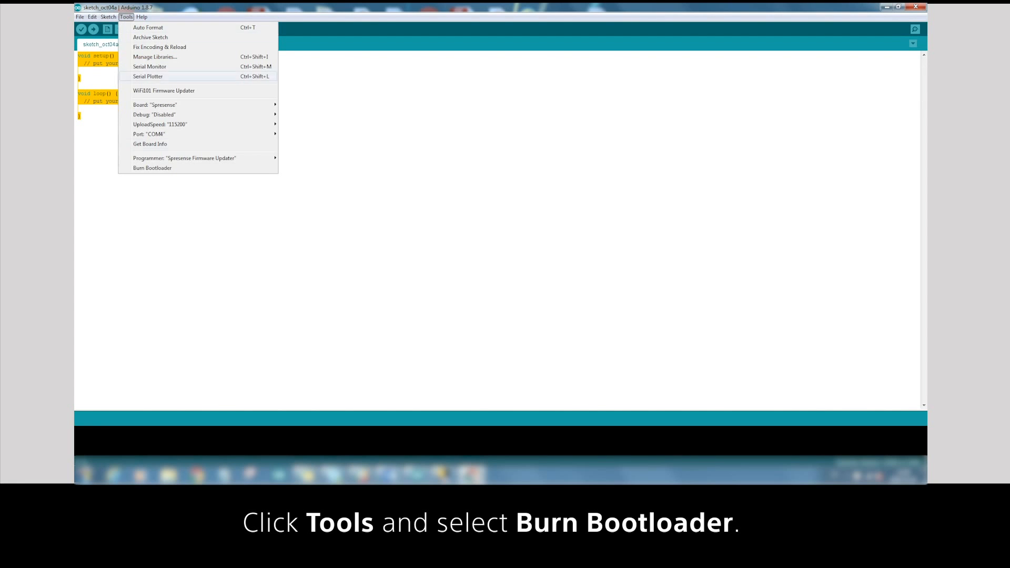
left_click(152, 168)
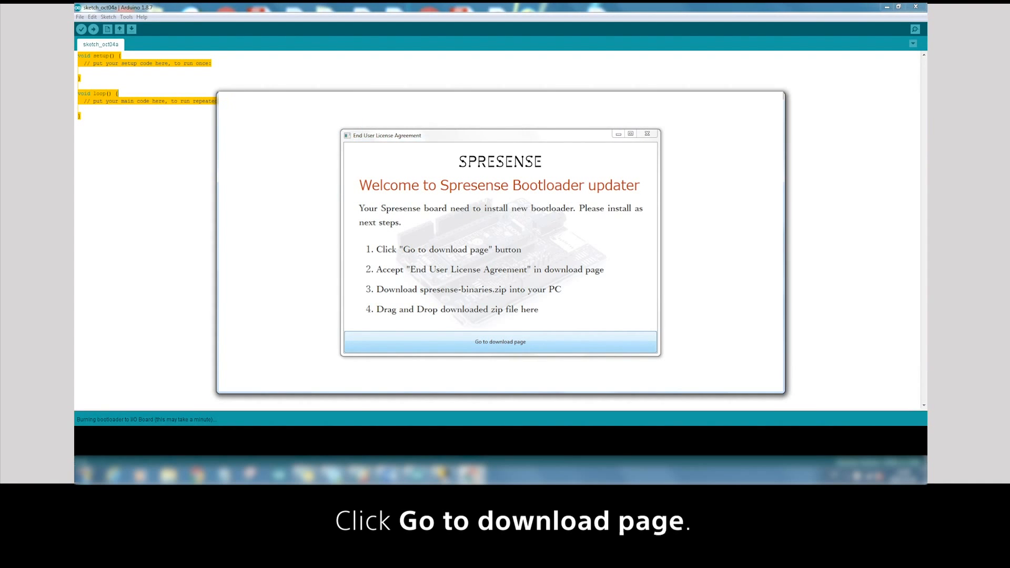
left_click(500, 341)
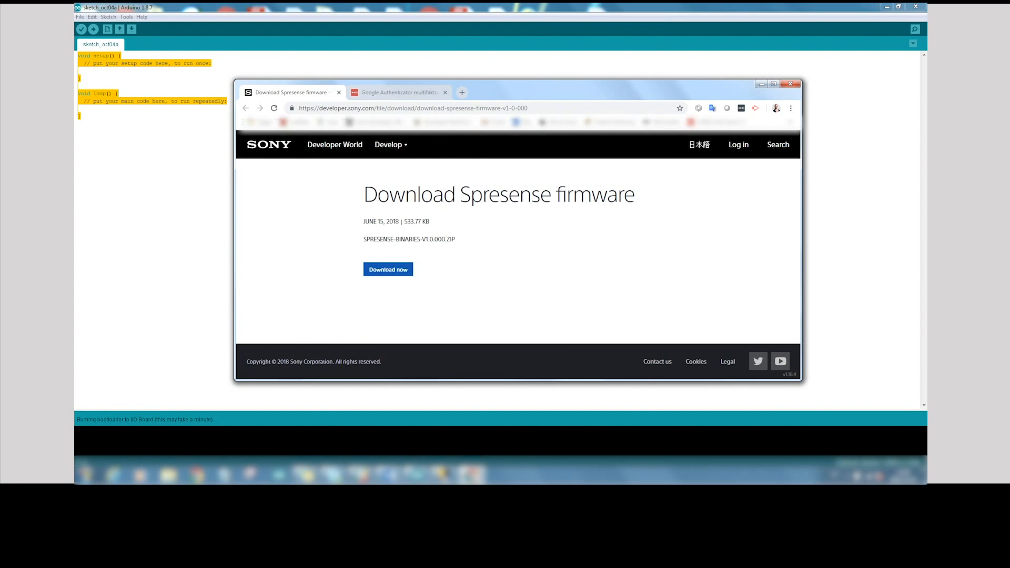
Step: Accept the EULA, download the spresense-binaries zip and show it in its folder
left_click(387, 270)
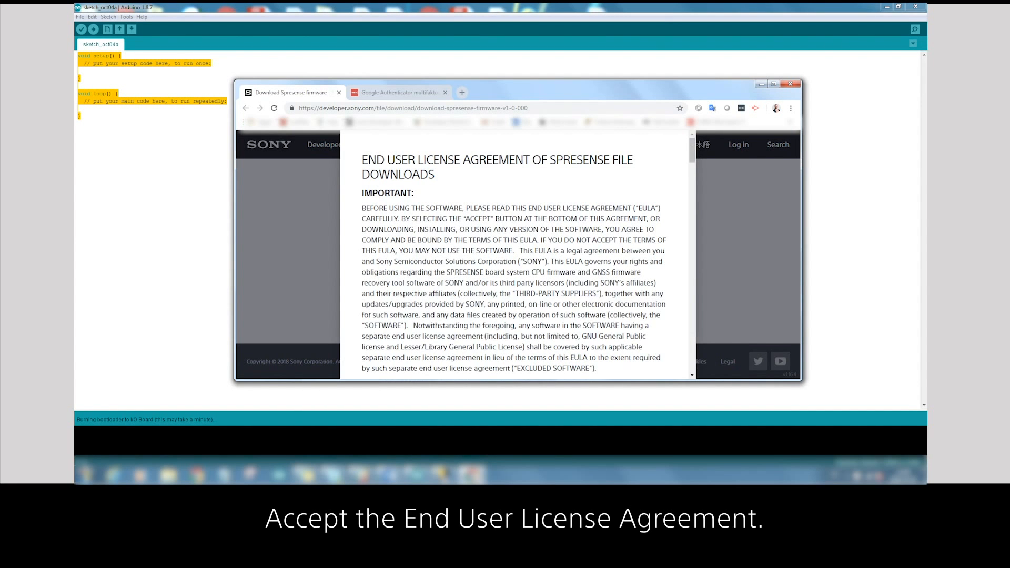
scroll("down", 3)
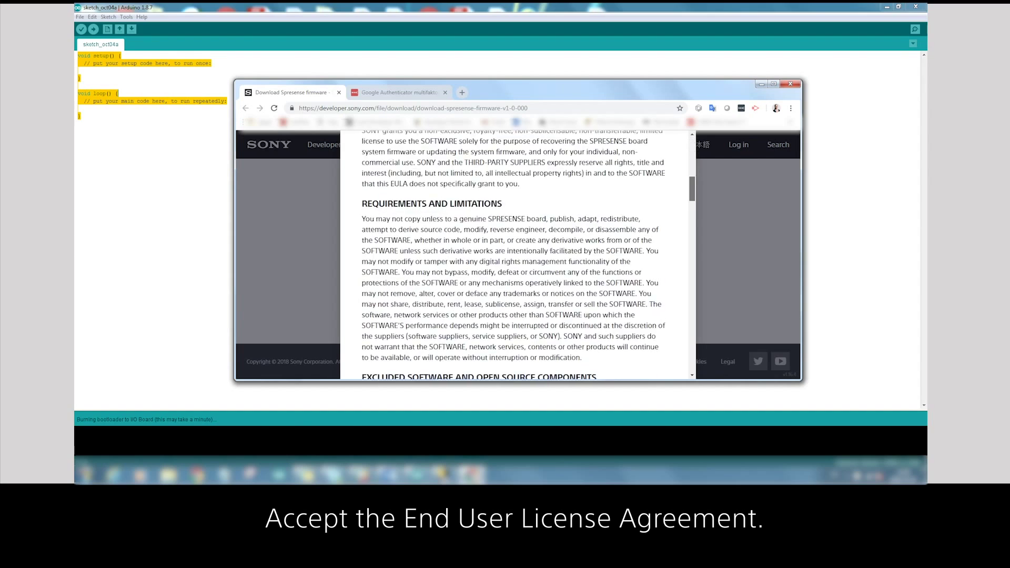
scroll("down", 3)
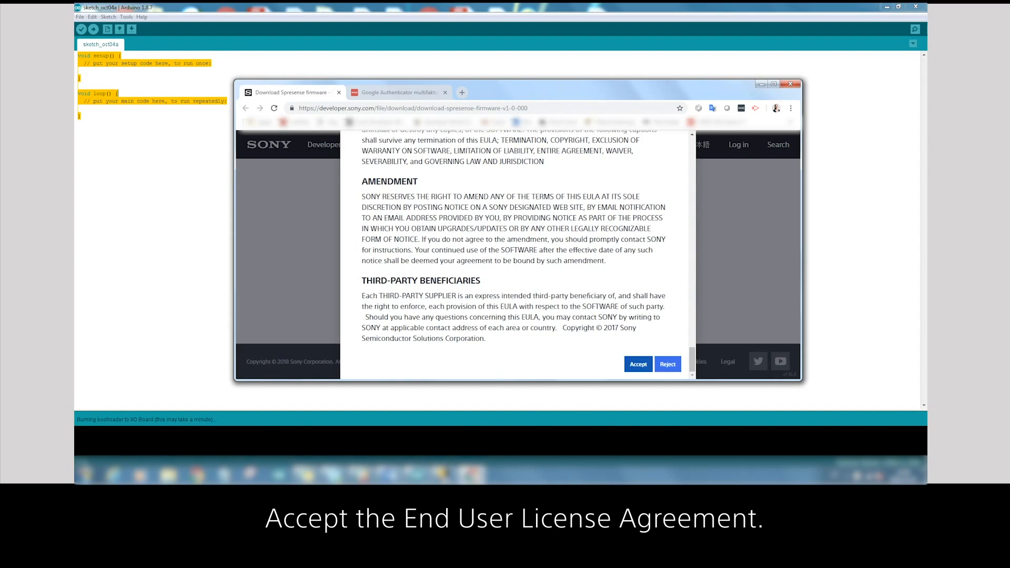
left_click(638, 364)
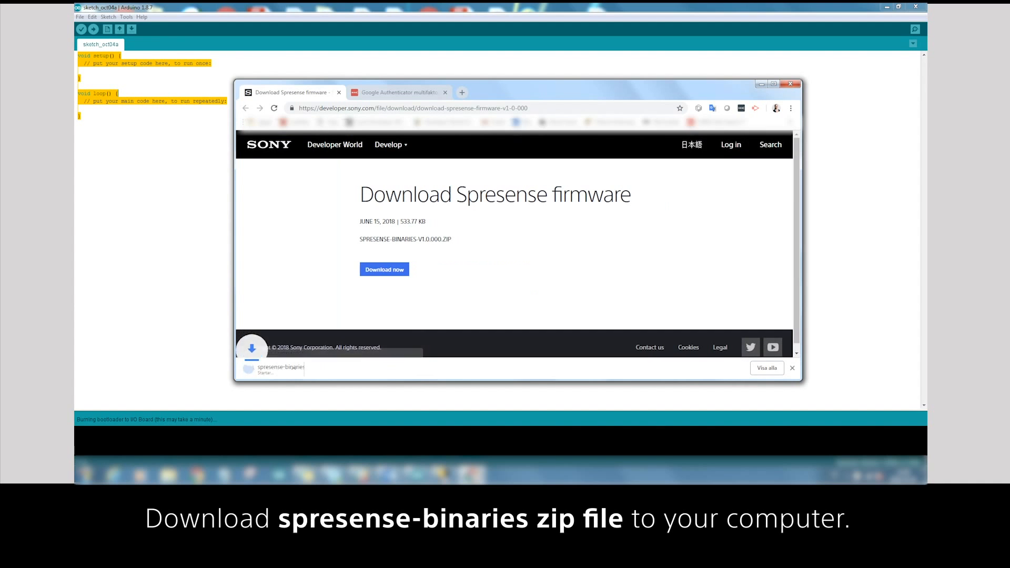
left_click(328, 369)
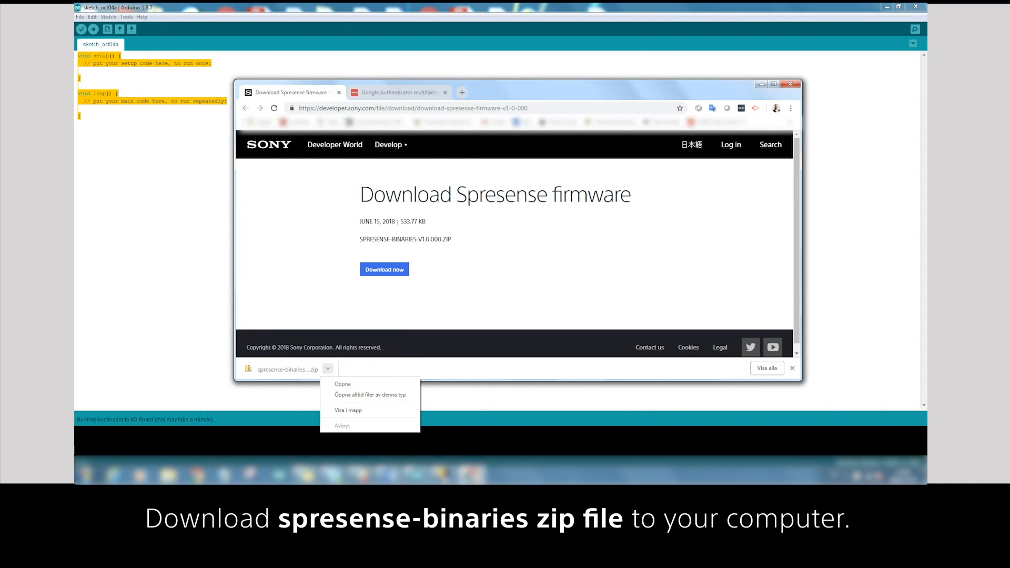
mouse_move(370, 395)
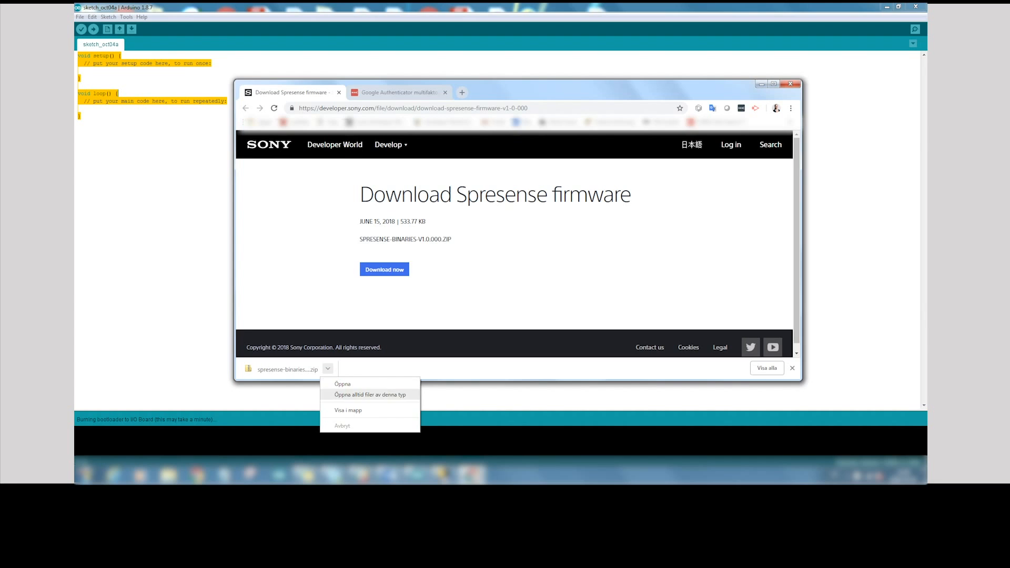
left_click(347, 410)
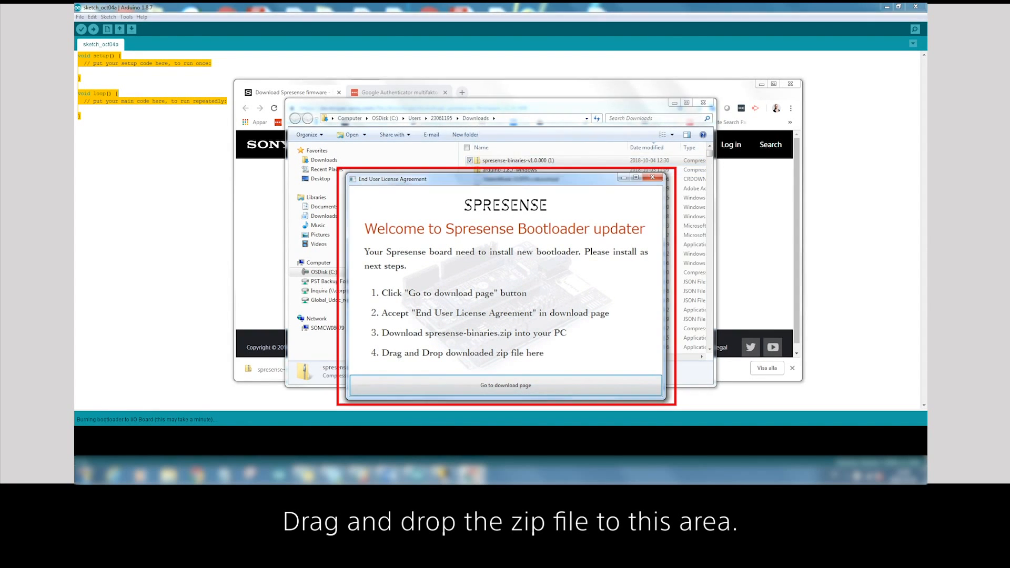
Step: Hand the downloaded spresense-binaries zip to the Spresense Bootloader updater
left_click(650, 176)
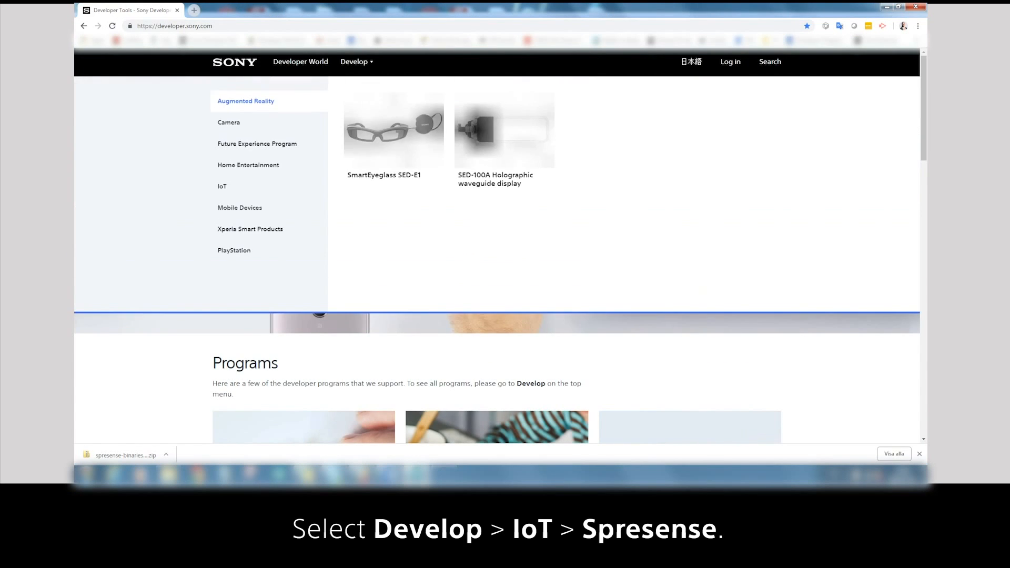
Step: Navigate Develop > IoT > Spresense to the Arduino IDE getting started guide
left_click(222, 187)
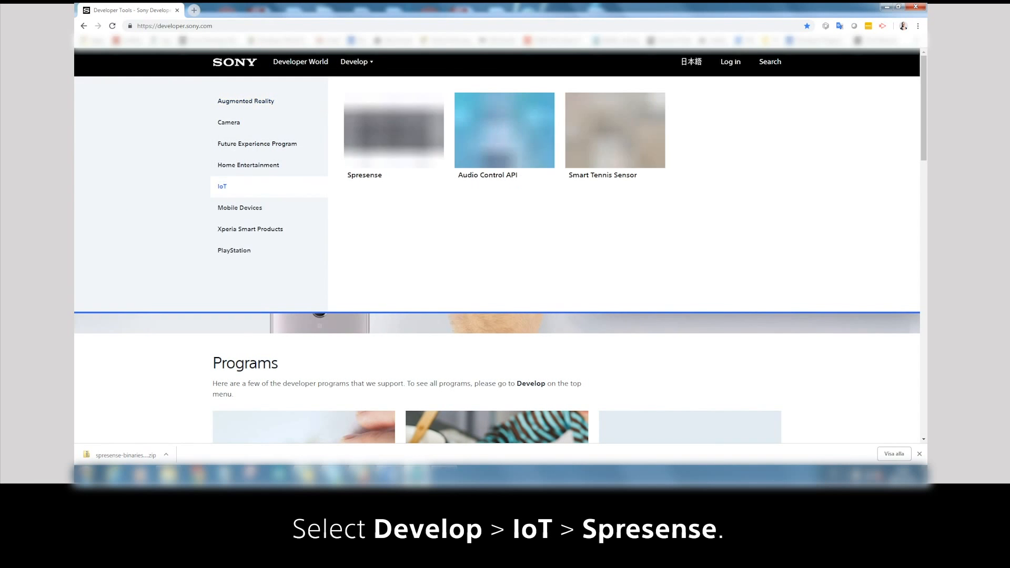
left_click(394, 131)
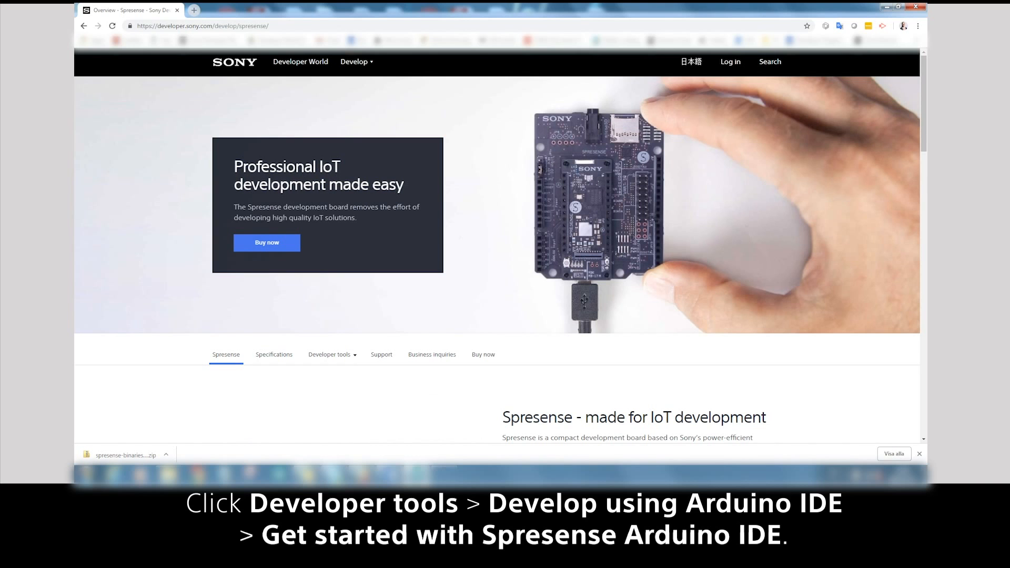
left_click(331, 353)
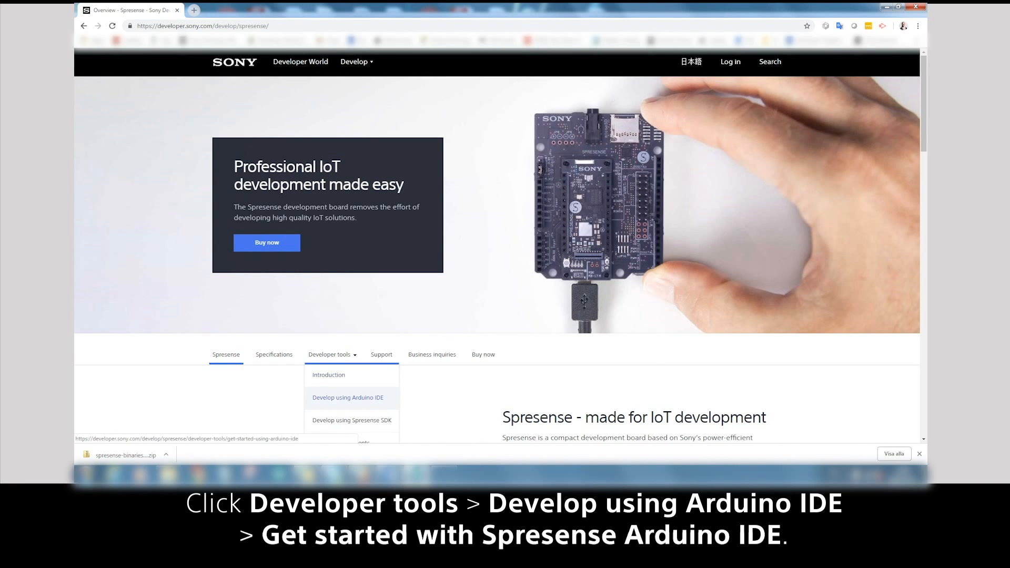
left_click(347, 398)
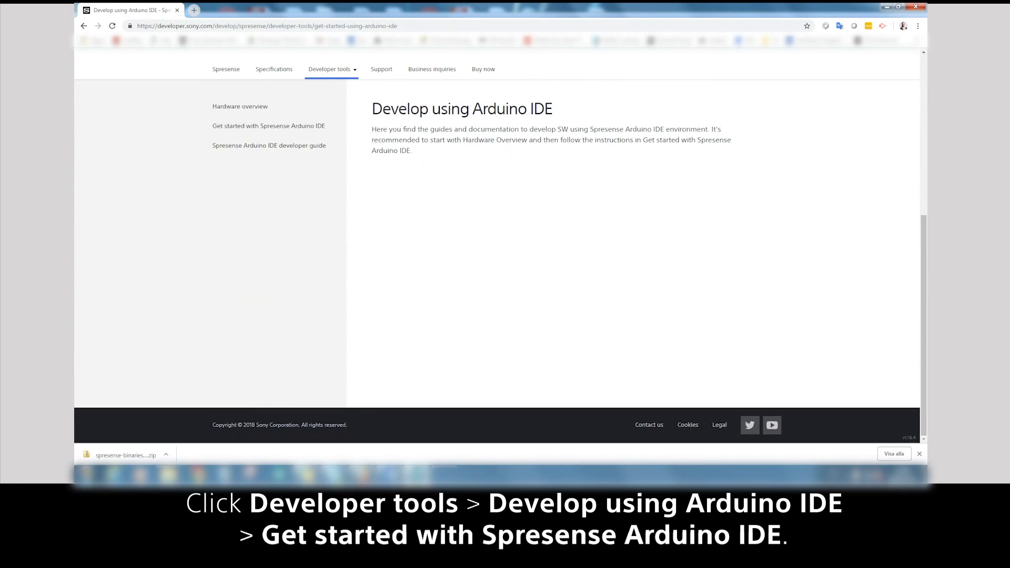
left_click(270, 126)
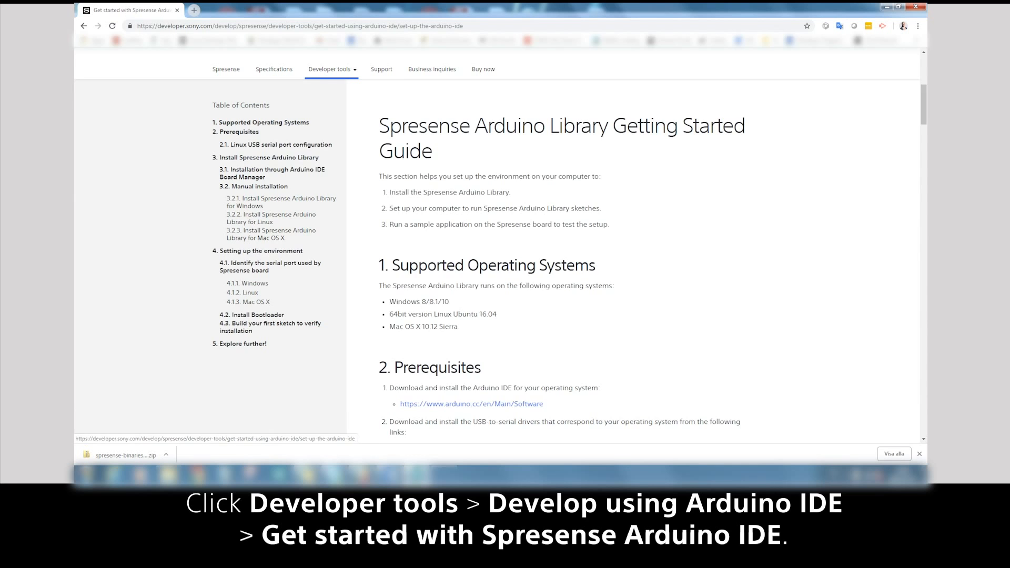
Step: Scroll to section 4.3 and select the whole LED example code
scroll("down", 3)
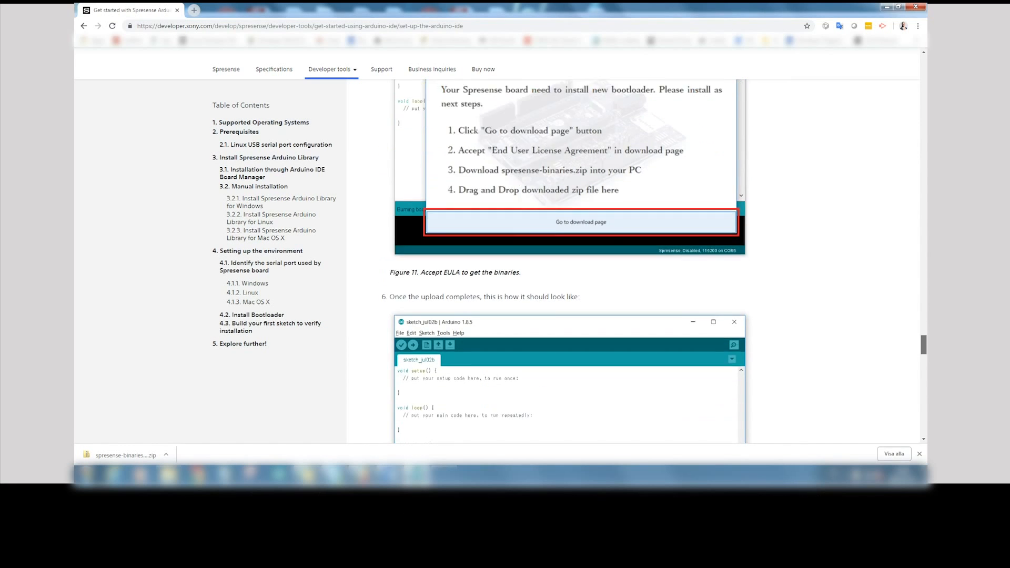
scroll("down", 3)
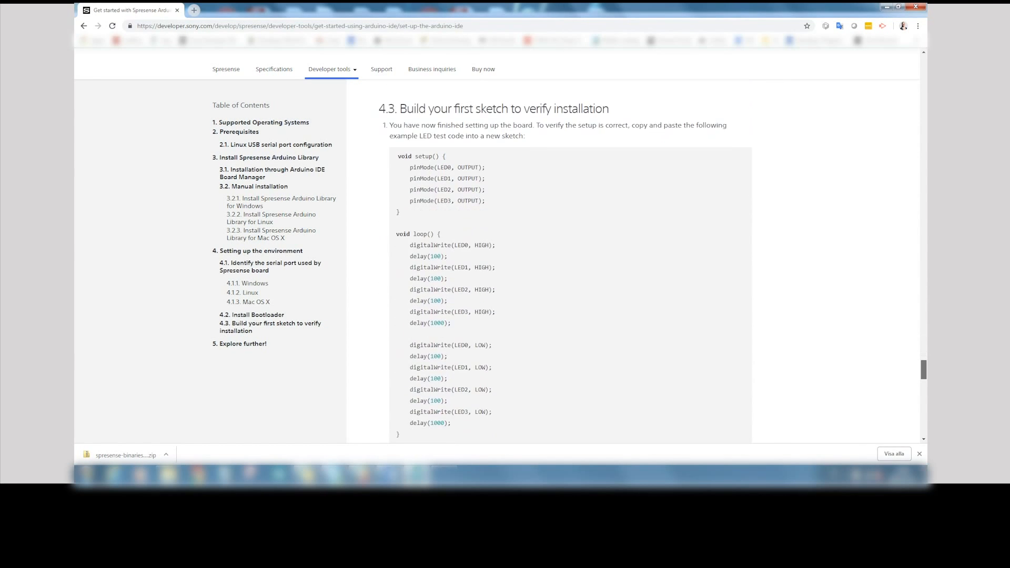
scroll("down", 3)
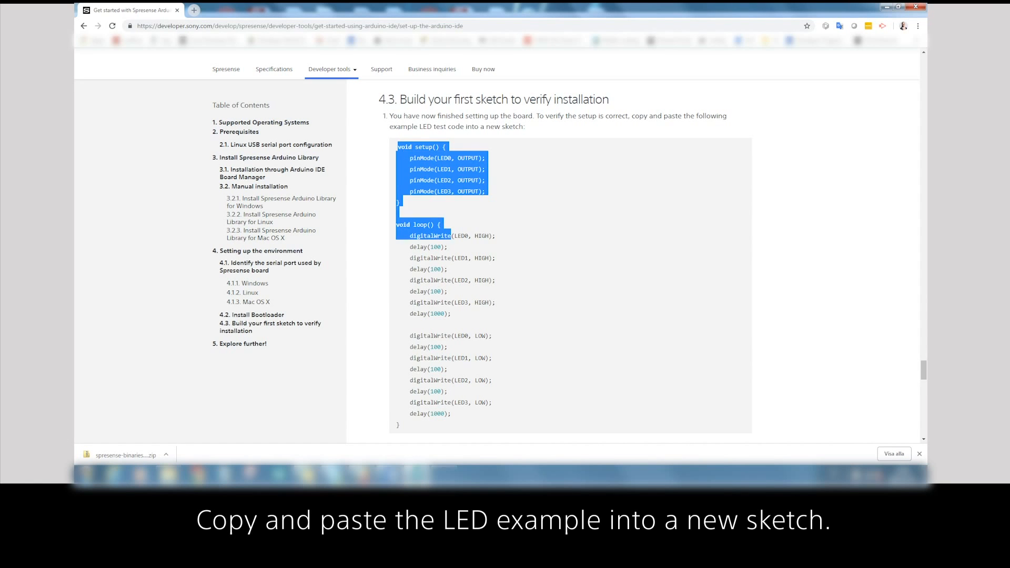
left_click_drag(397, 235, 398, 425)
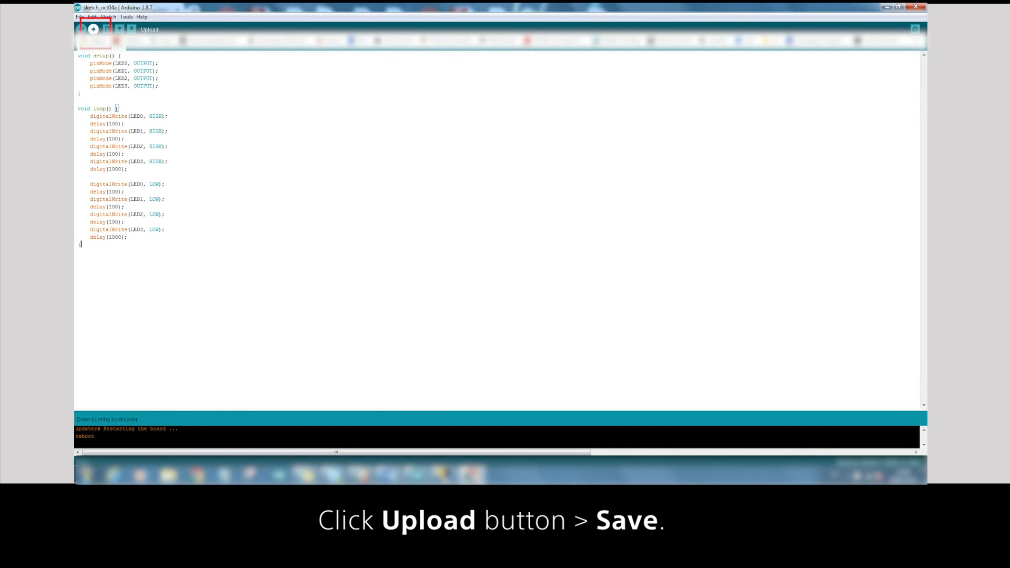
Step: Upload the pasted LED sketch to the board, prompting the Save sketch folder dialog
left_click(94, 29)
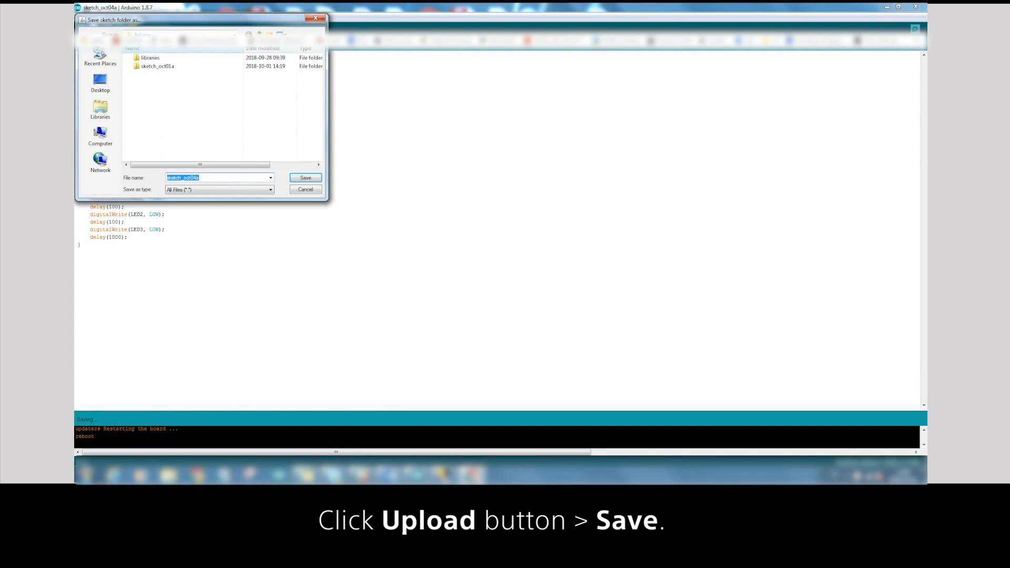